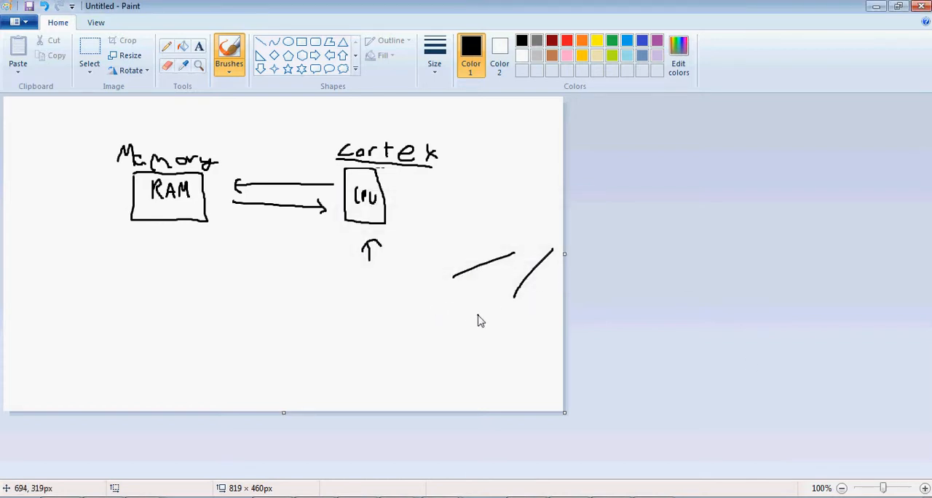
pyautogui.moveTo(332, 329)
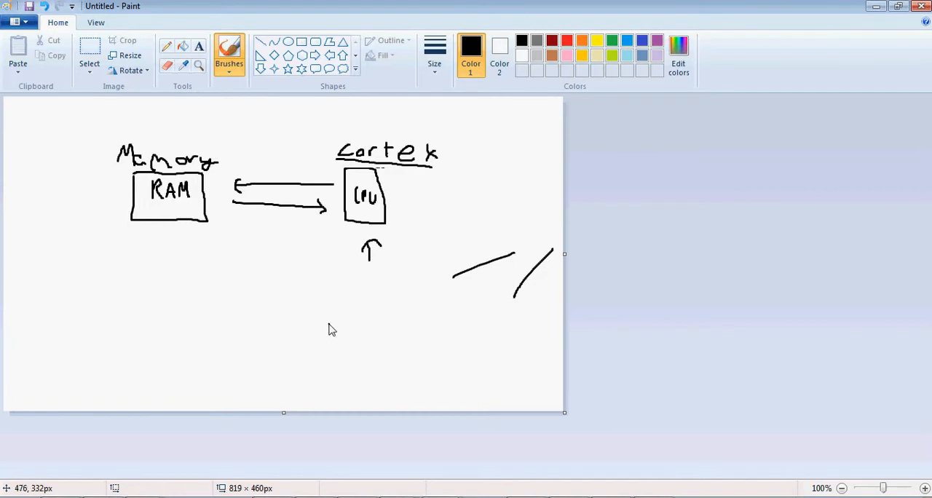
pyautogui.moveTo(377, 479)
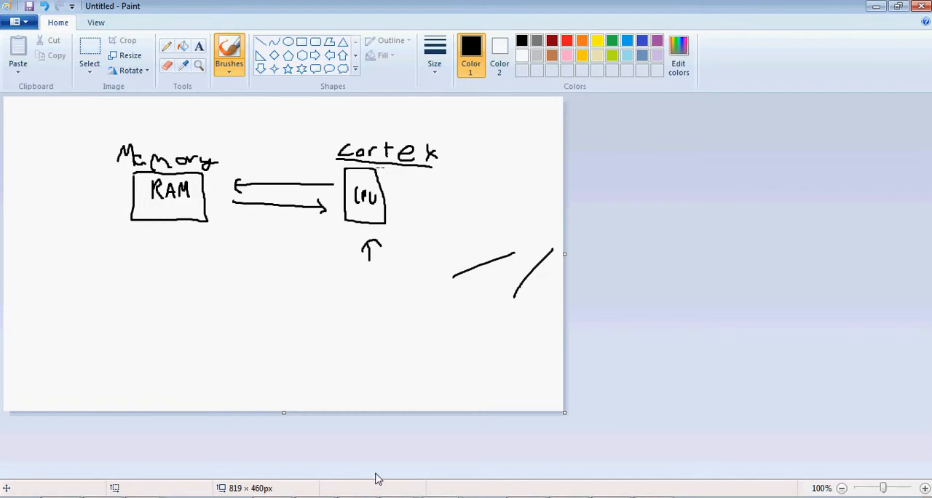
pyautogui.moveTo(394, 448)
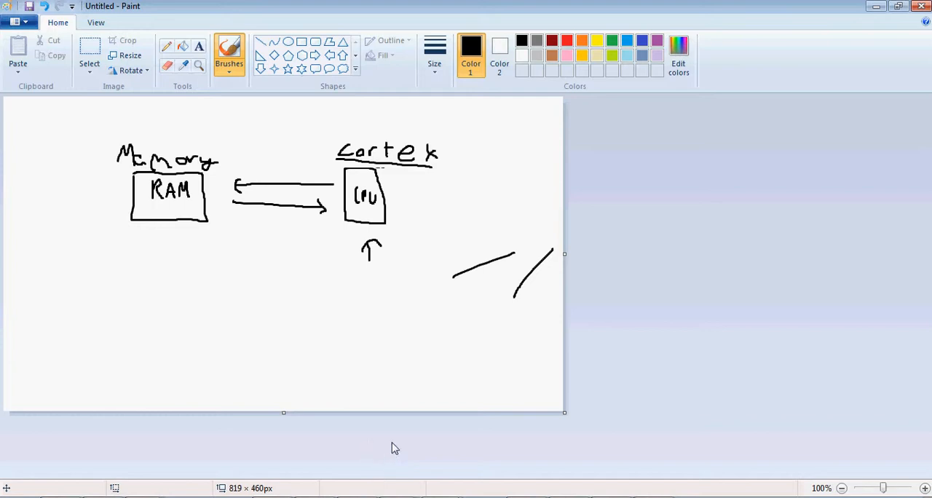
pyautogui.moveTo(235, 229)
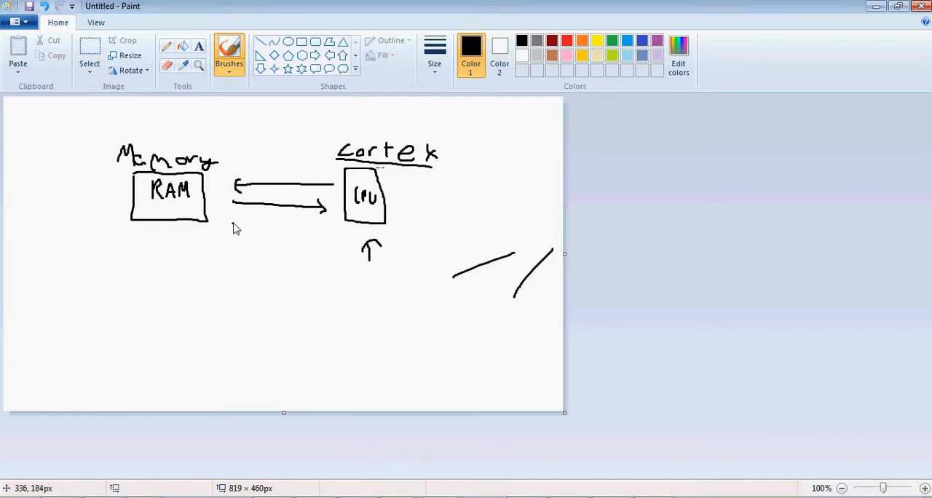
pyautogui.moveTo(362, 284)
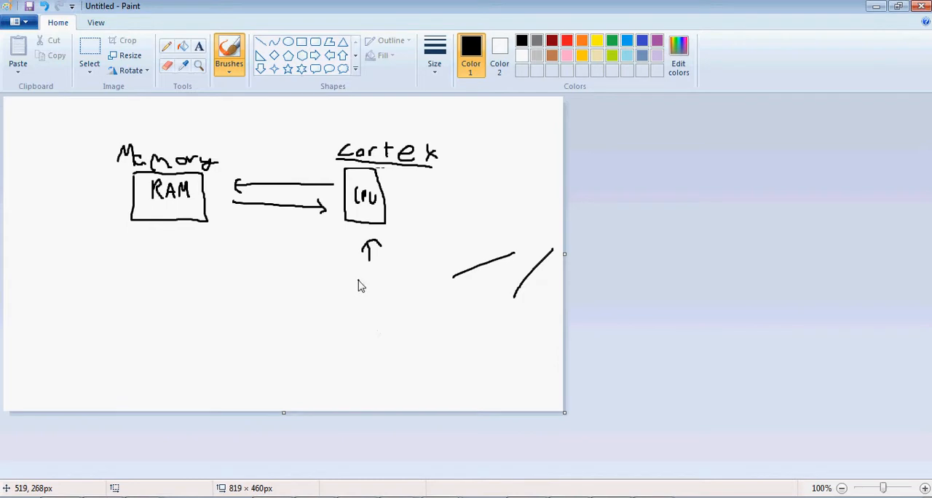
pyautogui.moveTo(357, 284)
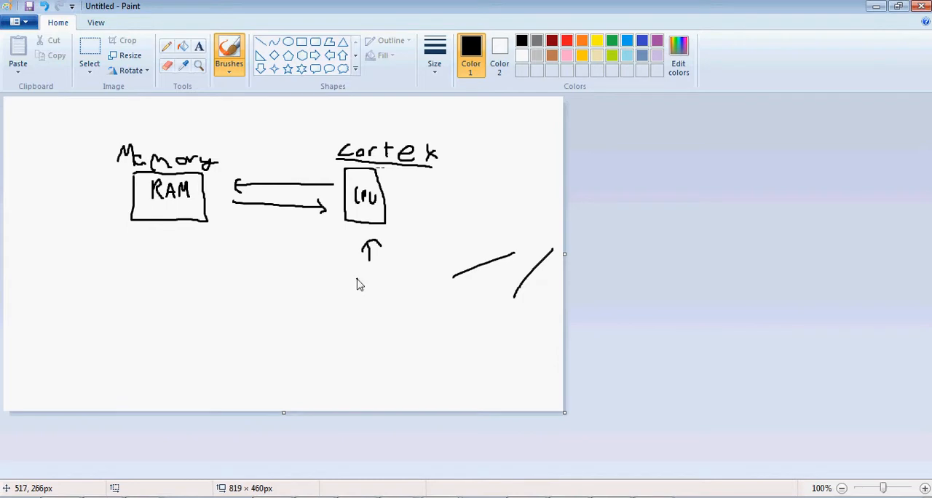
pyautogui.moveTo(396, 252)
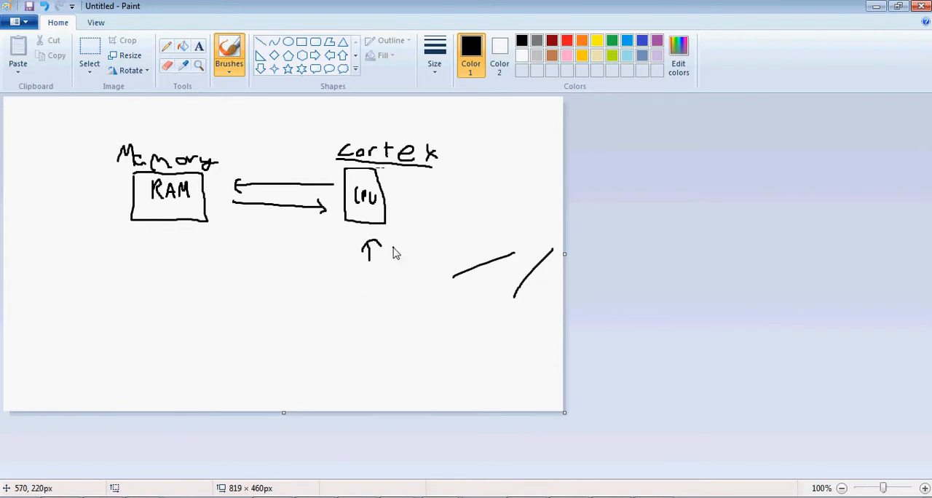
pyautogui.moveTo(361, 213)
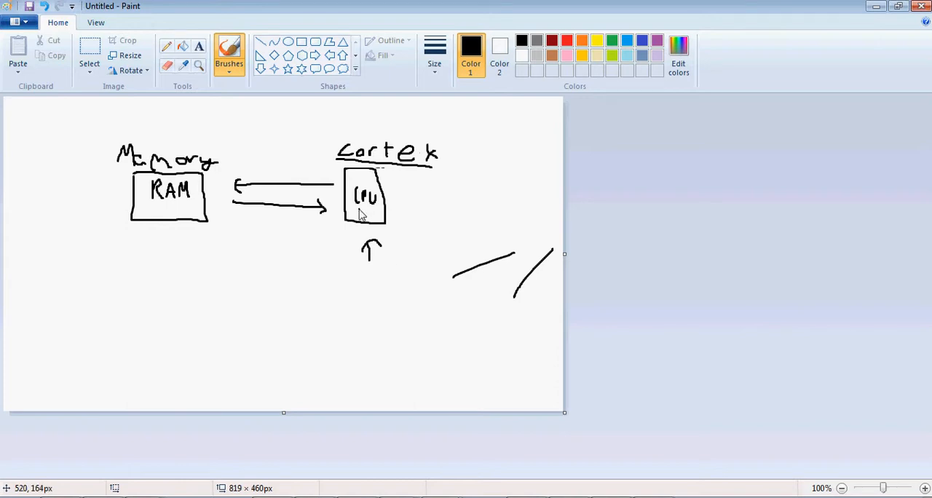
pyautogui.moveTo(361, 217)
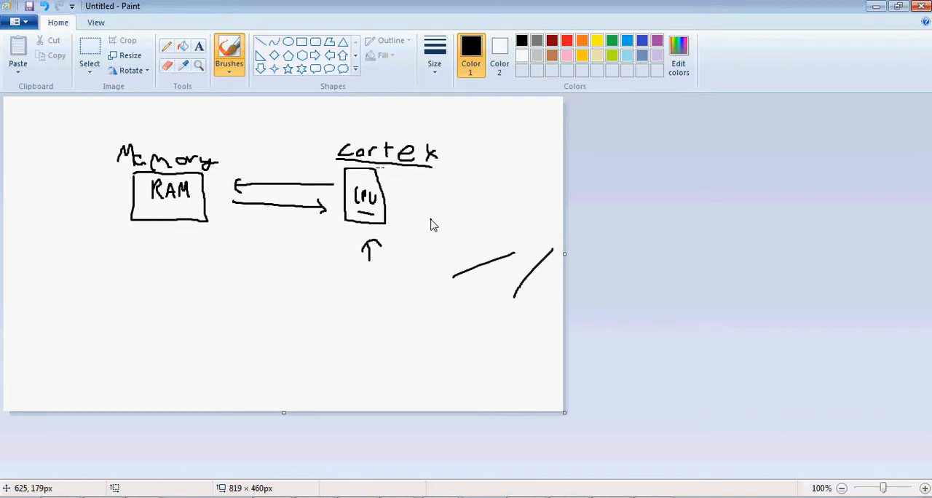
pyautogui.moveTo(459, 228)
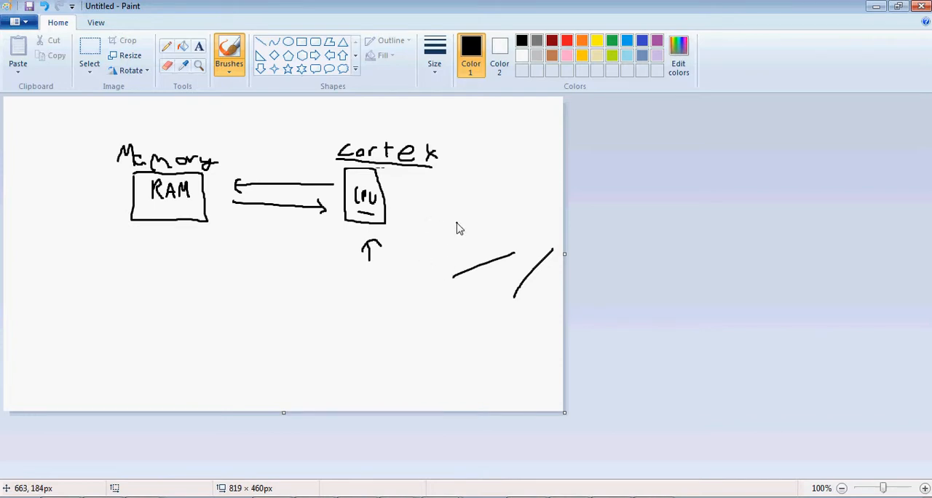
pyautogui.moveTo(408, 191)
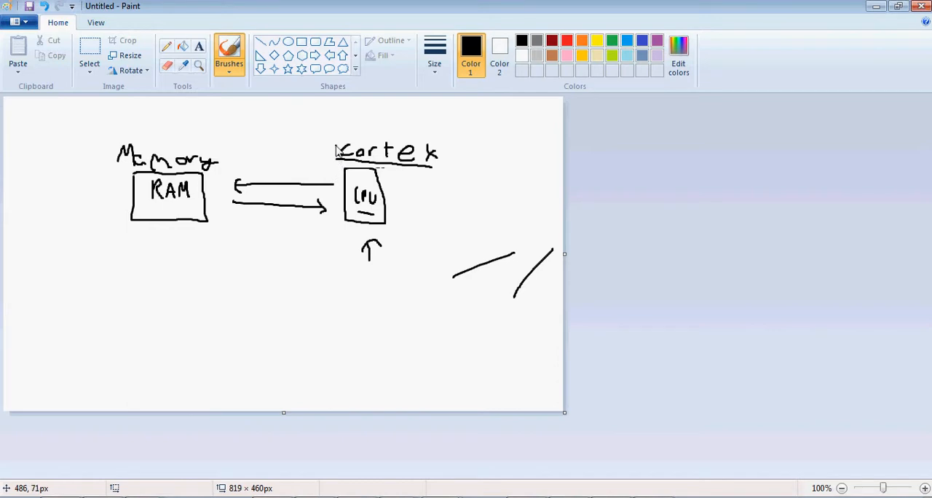
pyautogui.moveTo(426, 179)
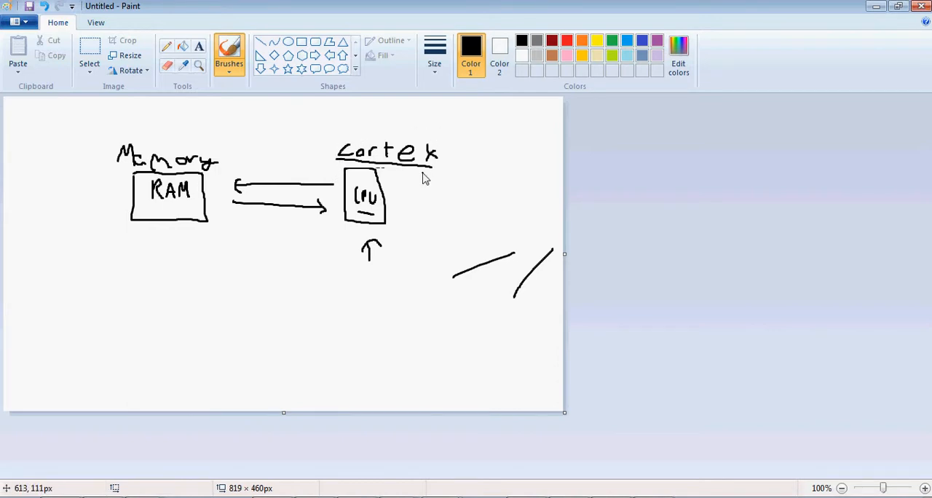
pyautogui.moveTo(424, 212)
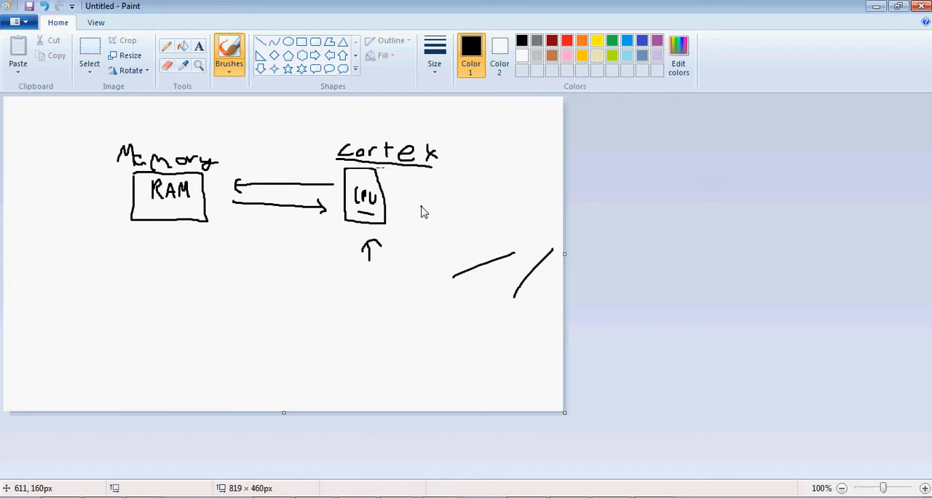
pyautogui.moveTo(357, 211)
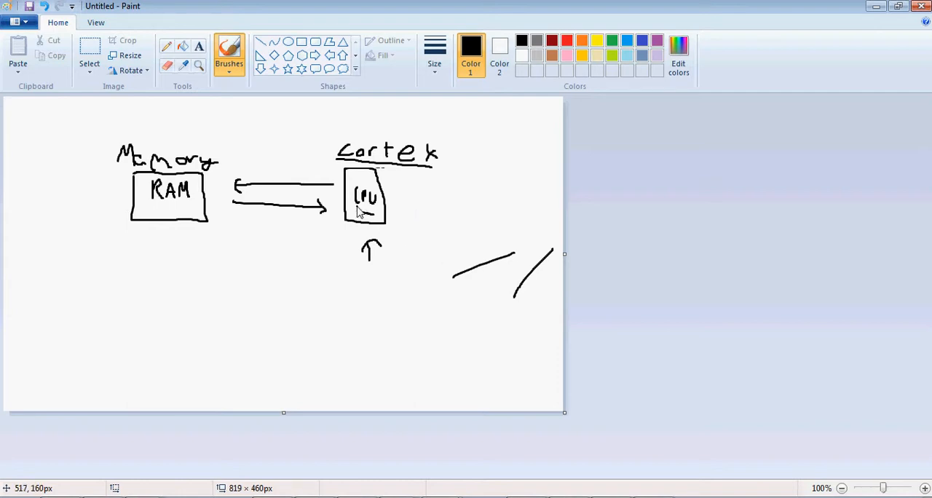
pyautogui.moveTo(359, 209)
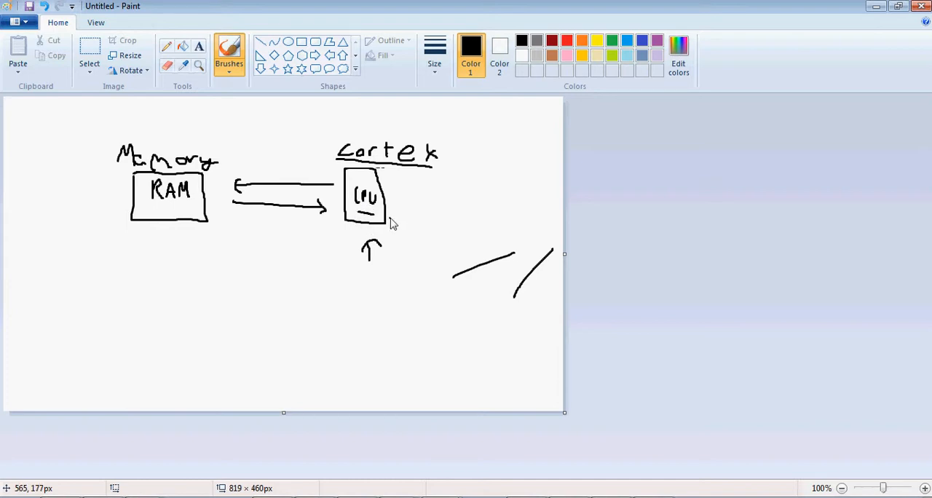
pyautogui.moveTo(398, 204)
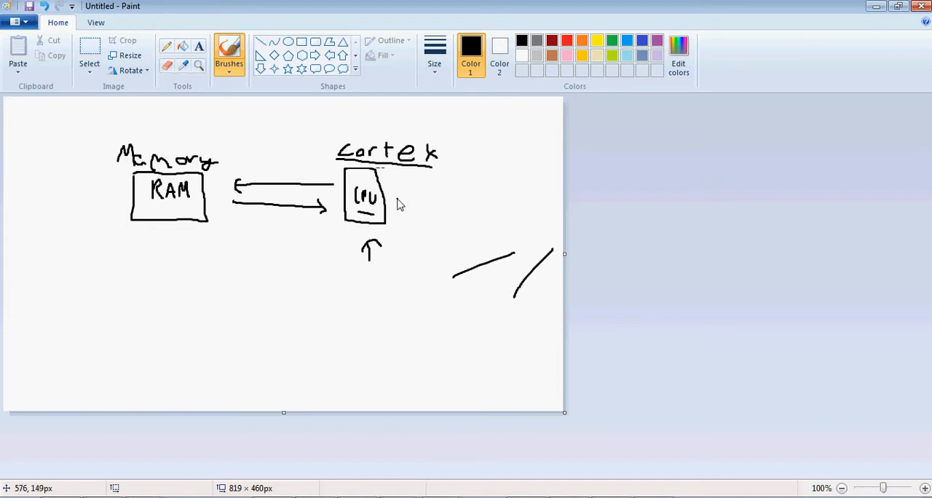
pyautogui.moveTo(377, 209)
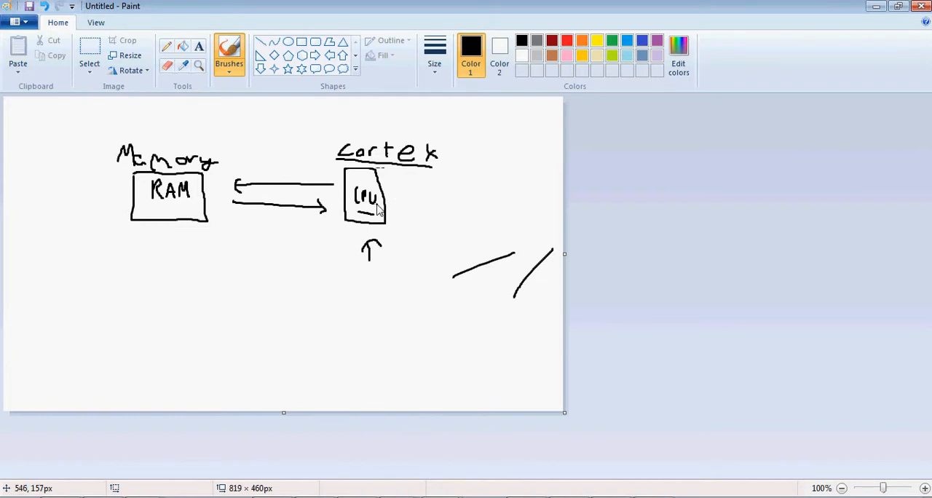
pyautogui.moveTo(378, 211)
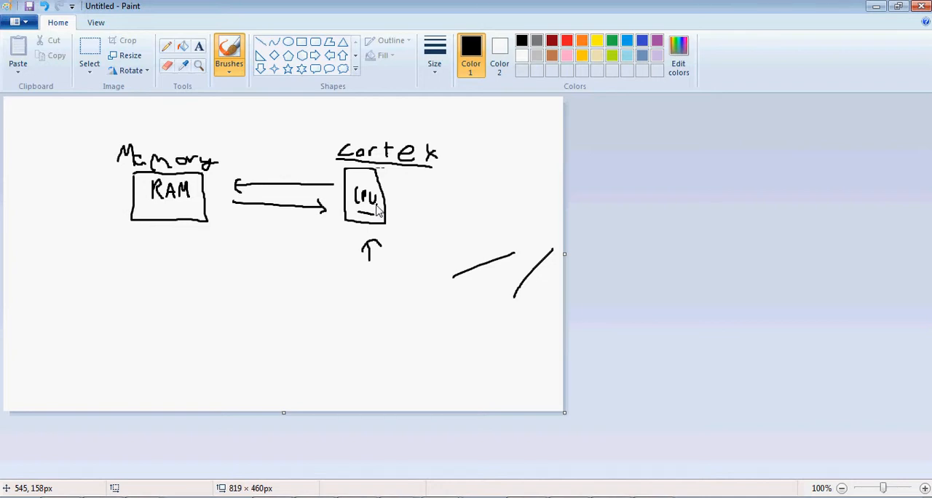
pyautogui.moveTo(366, 213)
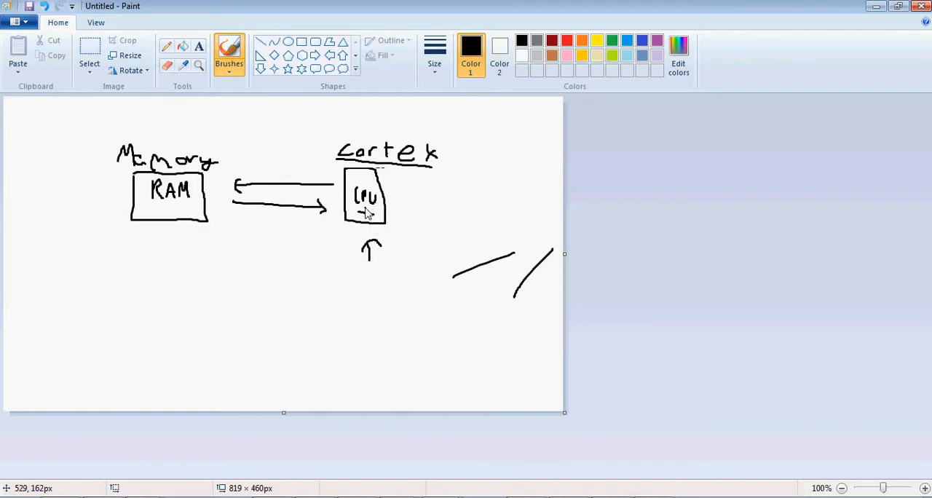
pyautogui.moveTo(371, 212)
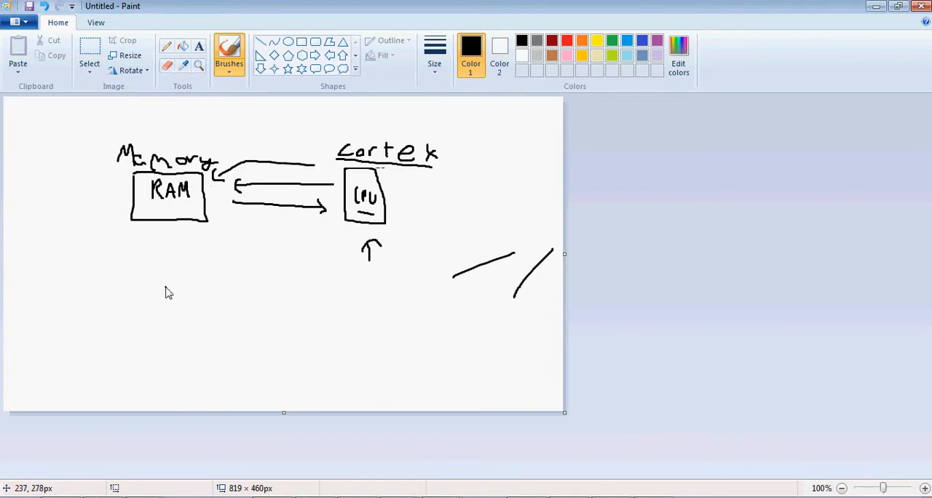
pyautogui.moveTo(219, 336)
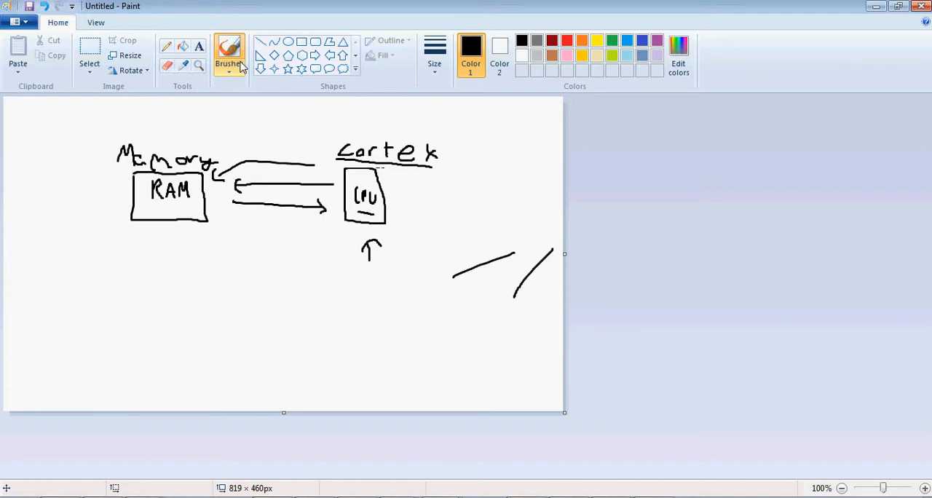
# Step: Select the Brushes tool to draw the Memory-to-Cortex curve, CPU dash, and RAM arrow
pyautogui.click(229, 54)
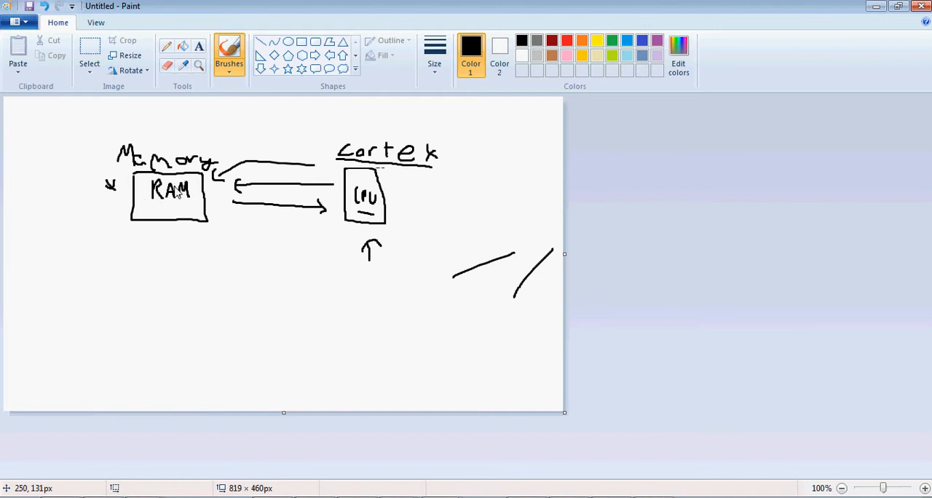
pyautogui.moveTo(166, 198)
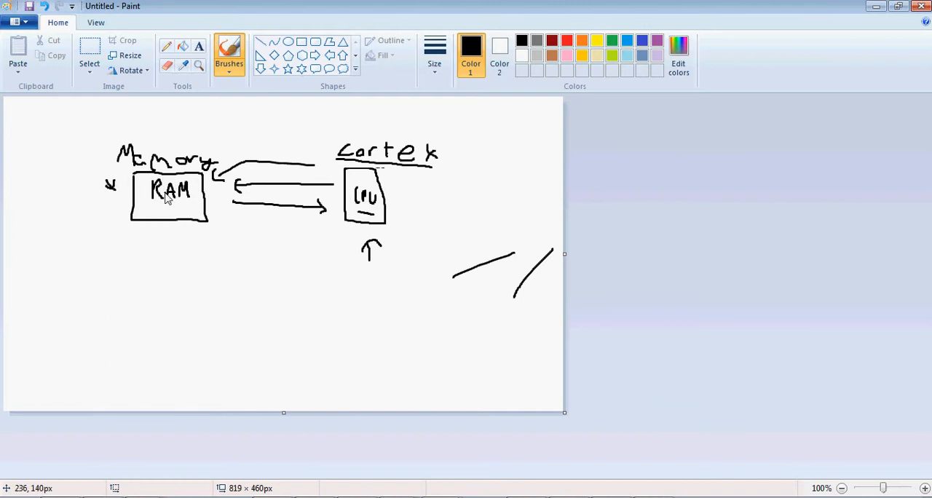
pyautogui.moveTo(264, 291)
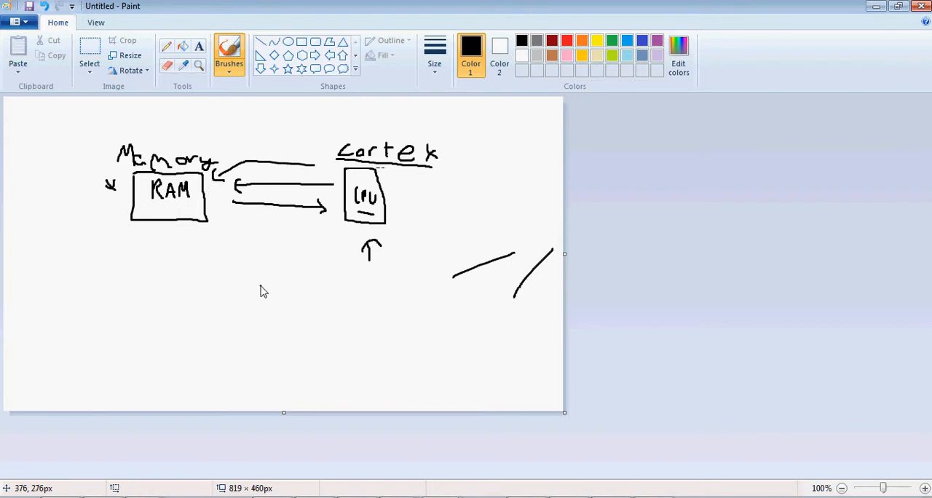
pyautogui.moveTo(159, 212)
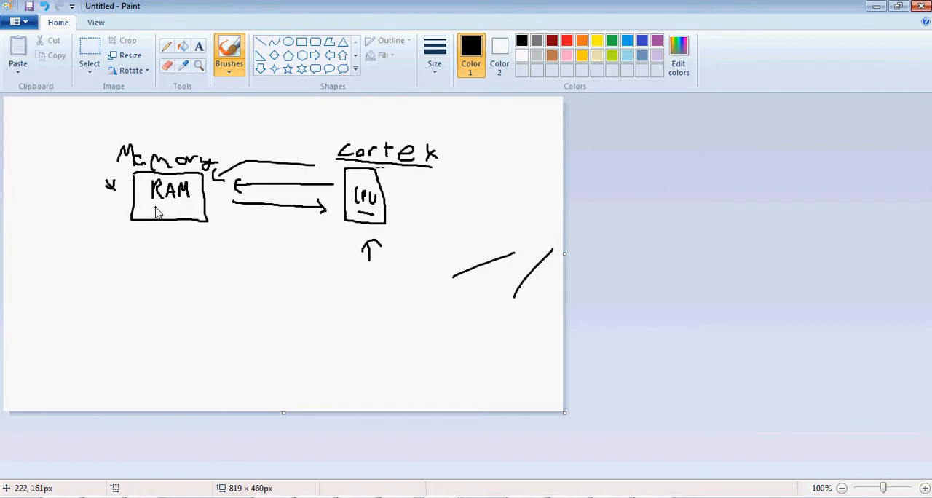
pyautogui.moveTo(148, 212)
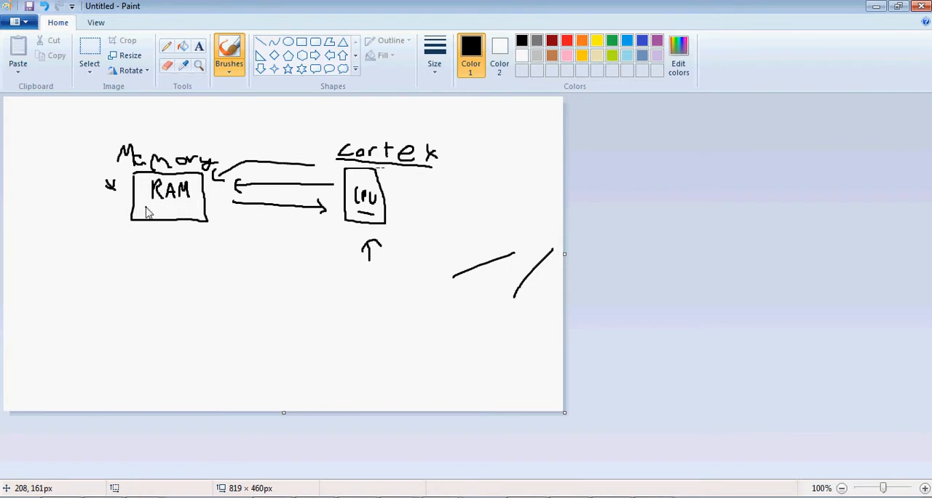
pyautogui.moveTo(147, 217)
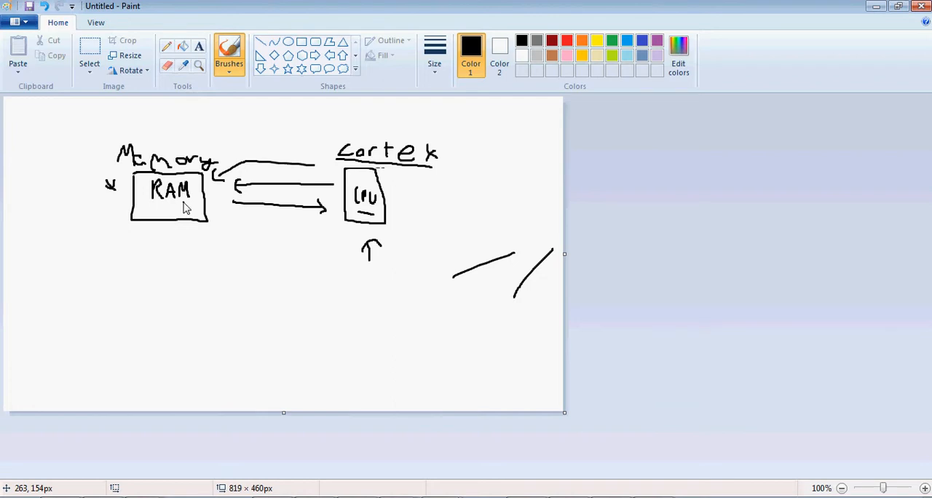
pyautogui.moveTo(177, 187)
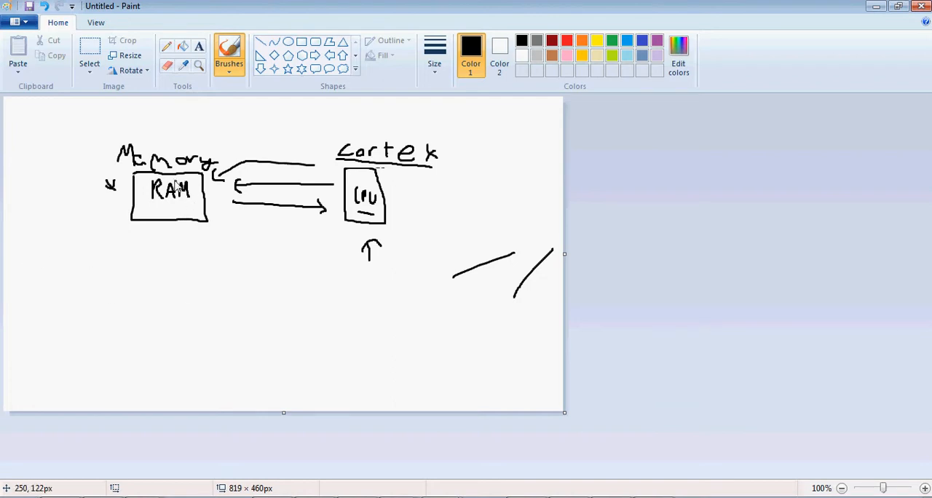
pyautogui.moveTo(42, 253)
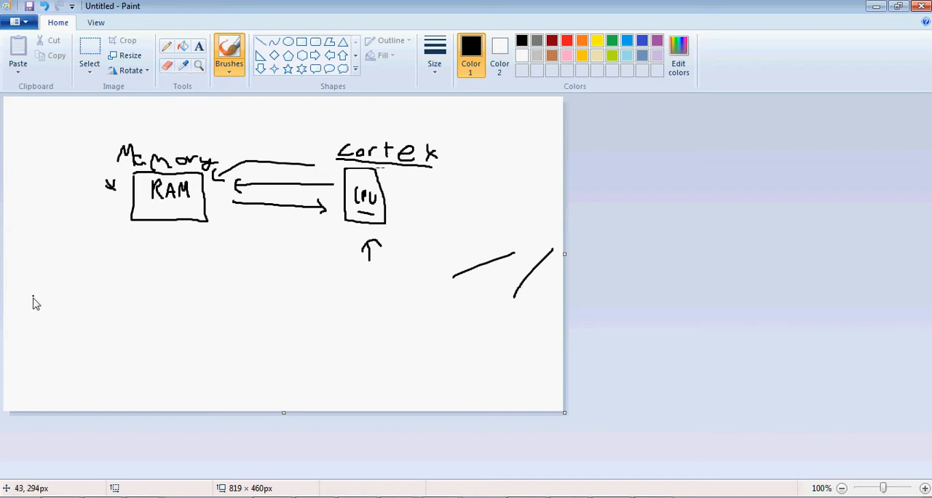
pyautogui.moveTo(215, 258)
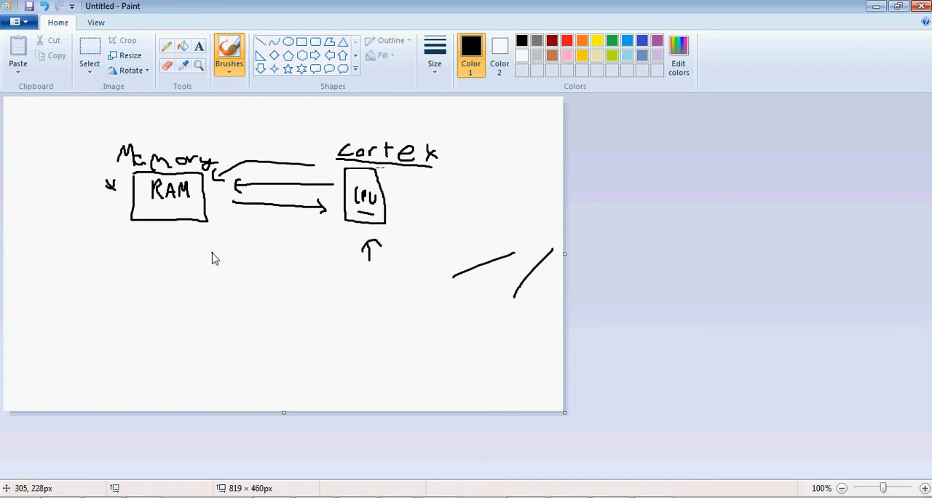
pyautogui.moveTo(273, 179)
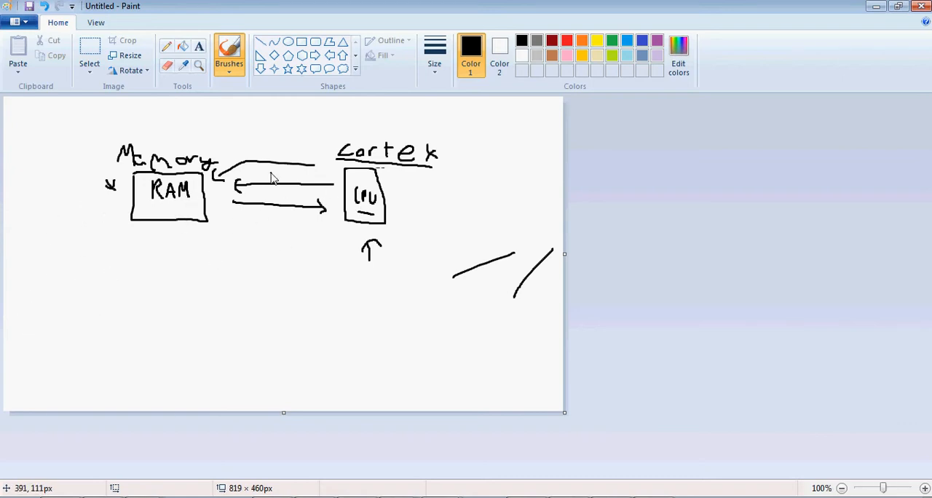
pyautogui.moveTo(268, 204)
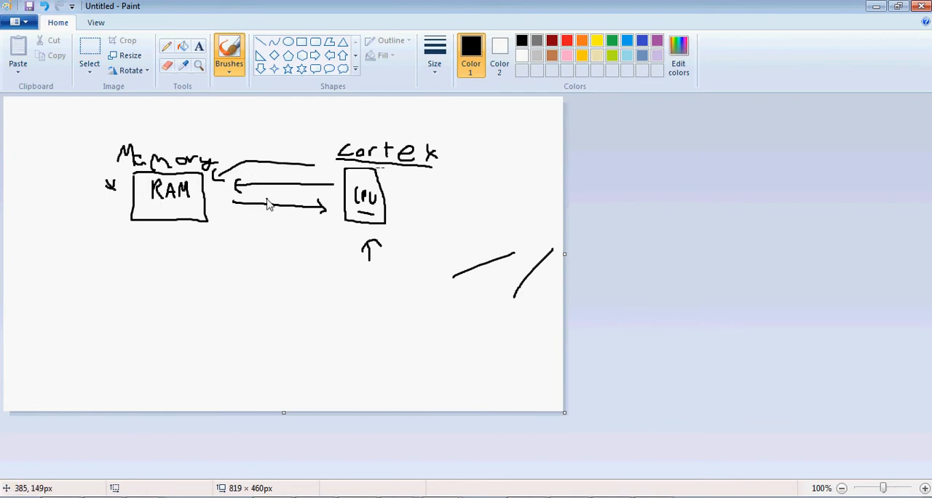
pyautogui.moveTo(242, 204)
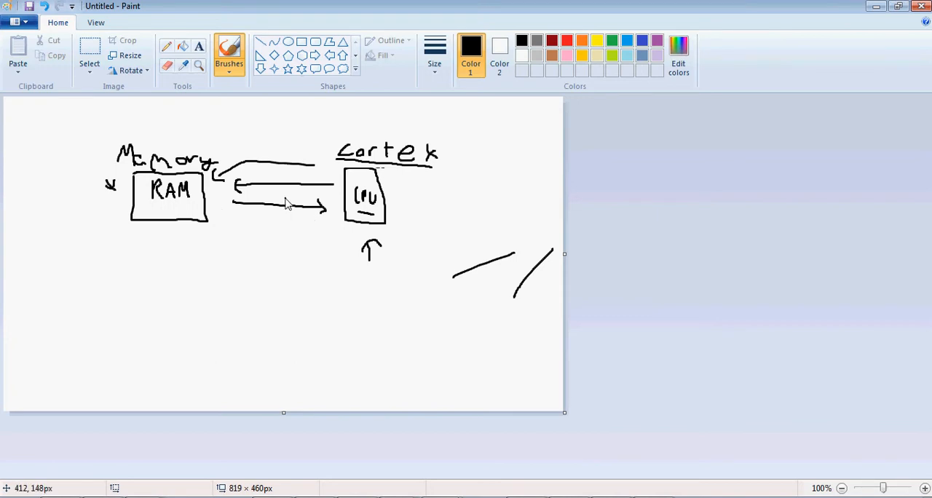
pyautogui.moveTo(146, 210)
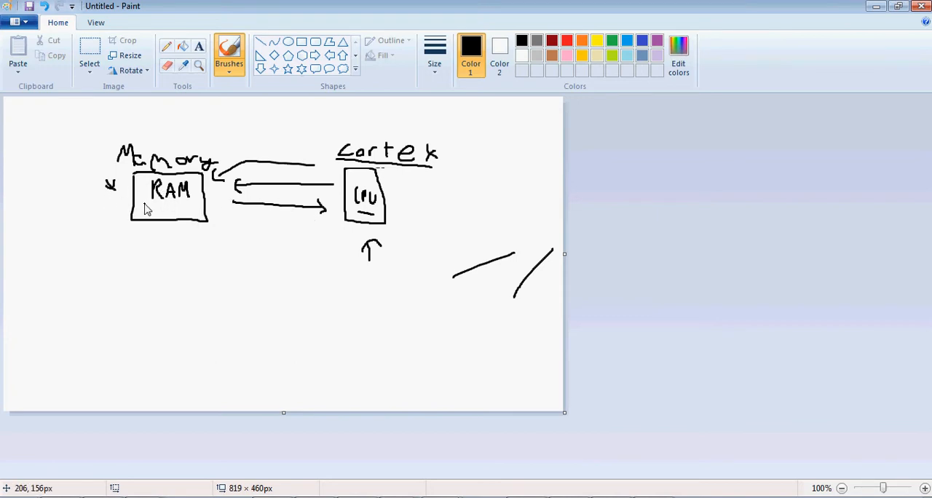
pyautogui.moveTo(228, 202)
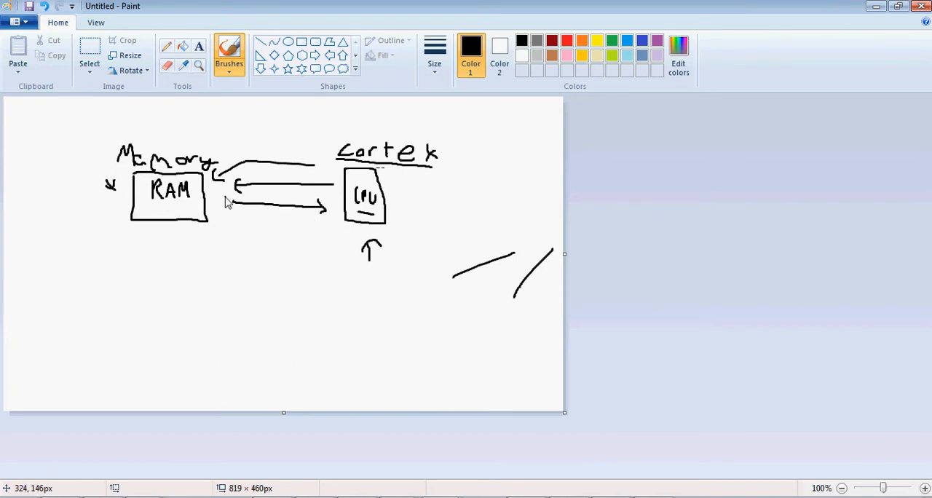
pyautogui.moveTo(168, 268)
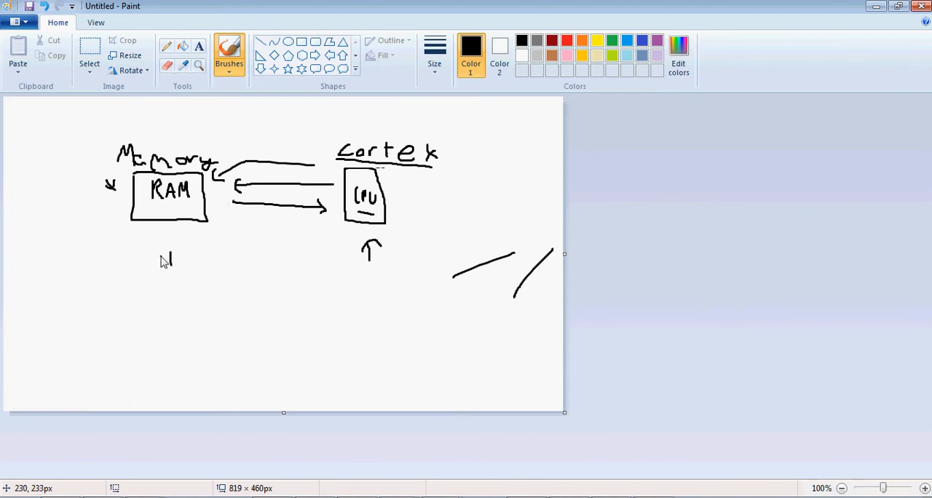
# Step: Brush an upward arrow stroke beneath the RAM box, mirroring the one under CPU
pyautogui.moveTo(158, 264); pyautogui.dragTo(180, 254)
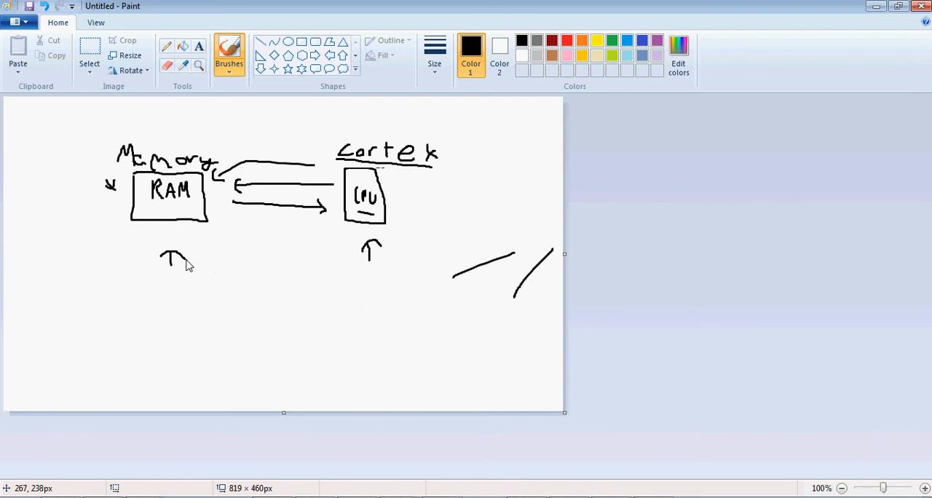